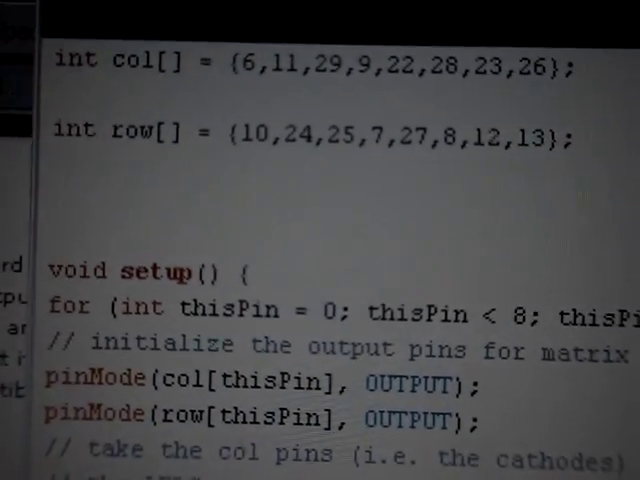
scroll(down, 3)
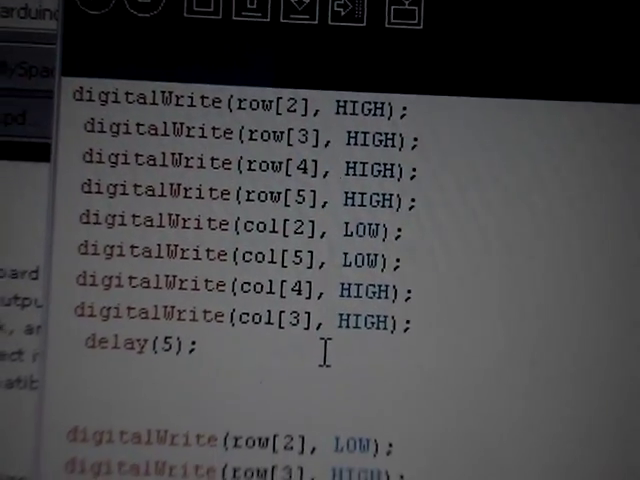